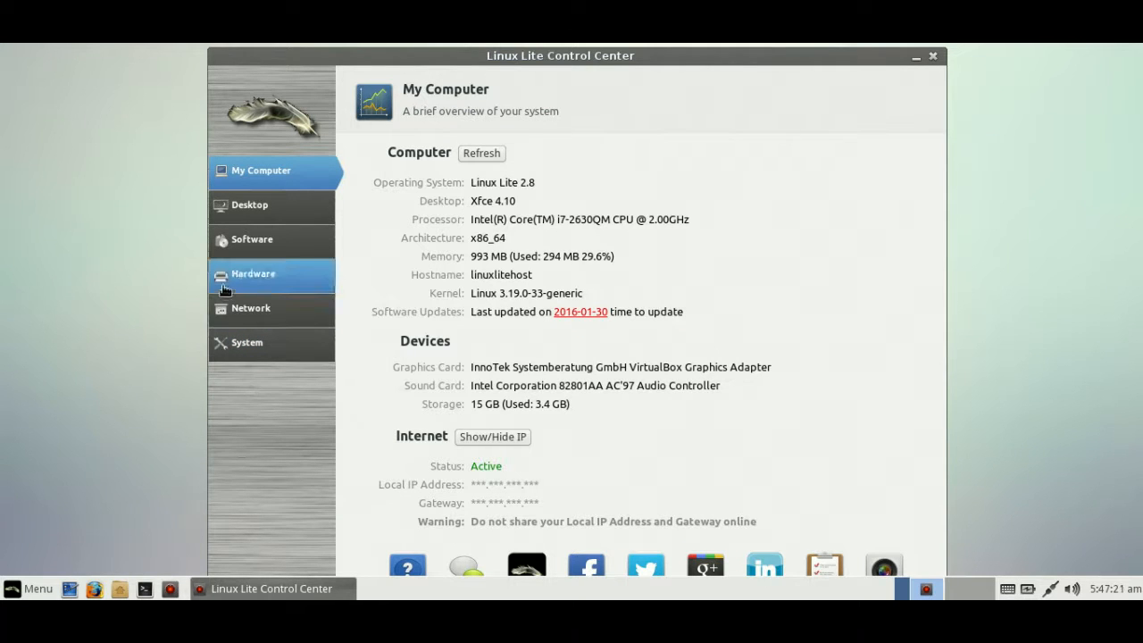
Step: Open the home folder in Thunar and view, then dismiss, the Thunar information window
click(30, 588)
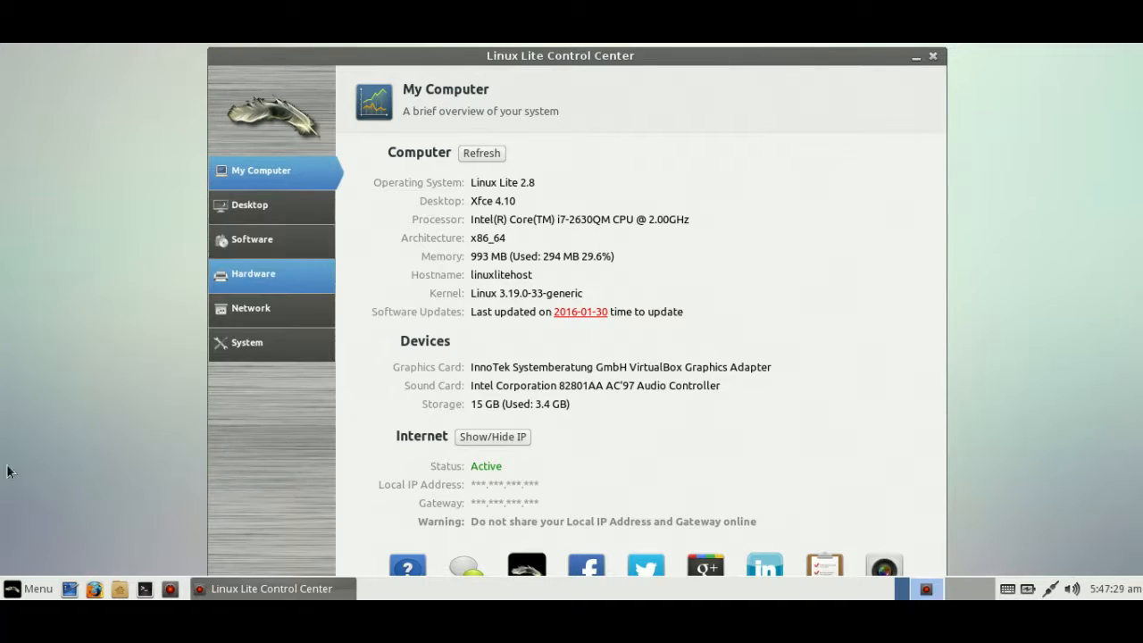
mouse_move(27, 391)
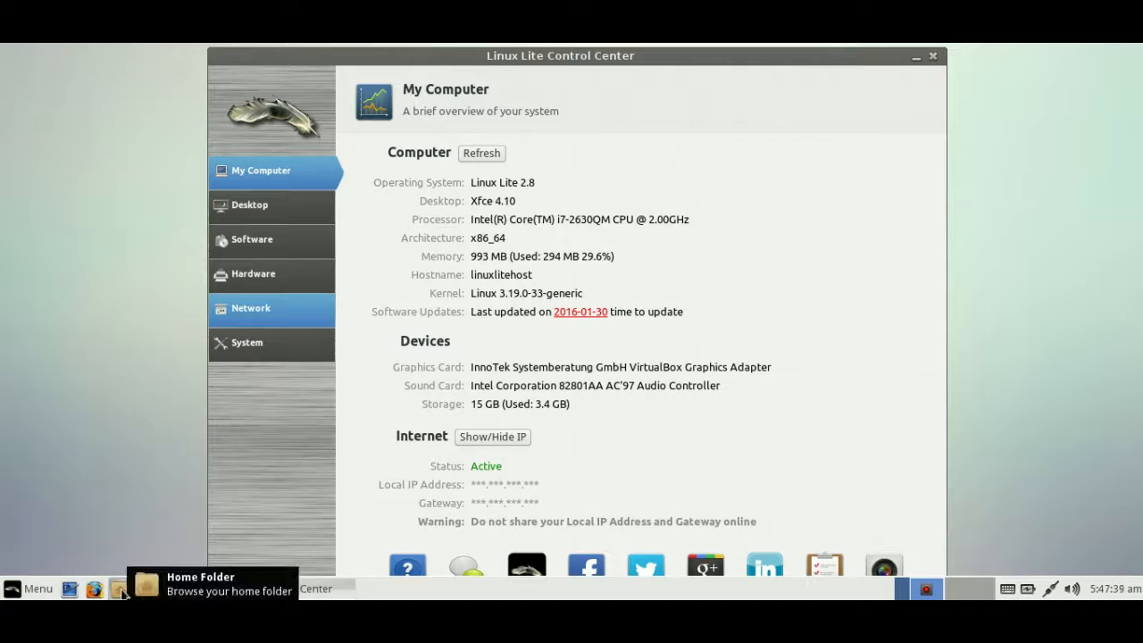
click(120, 588)
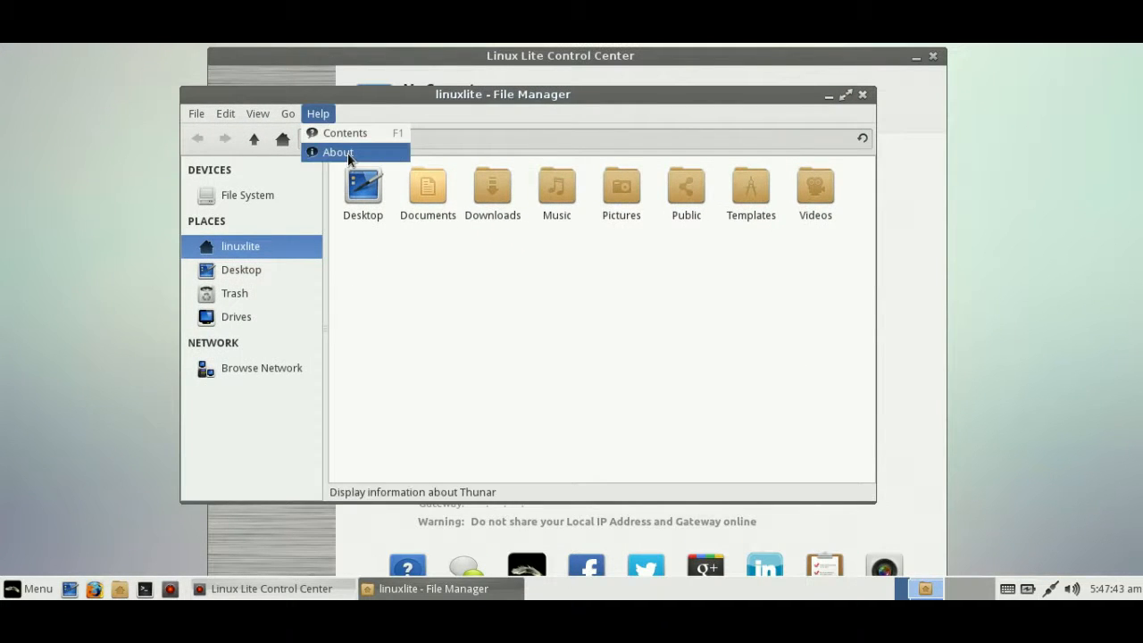
click(338, 151)
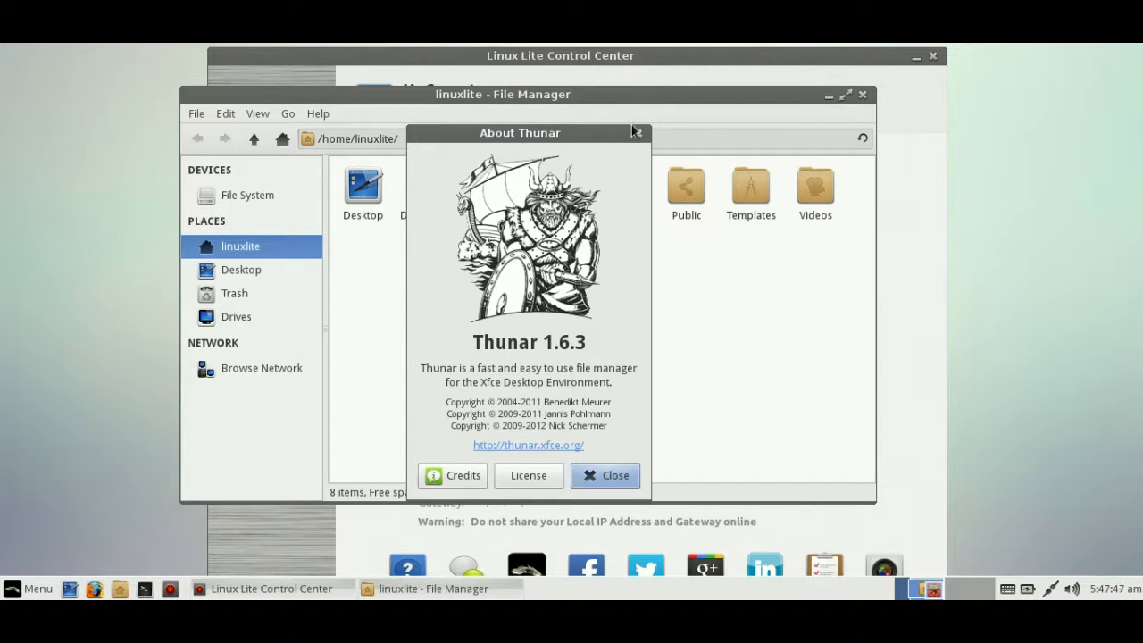
click(605, 475)
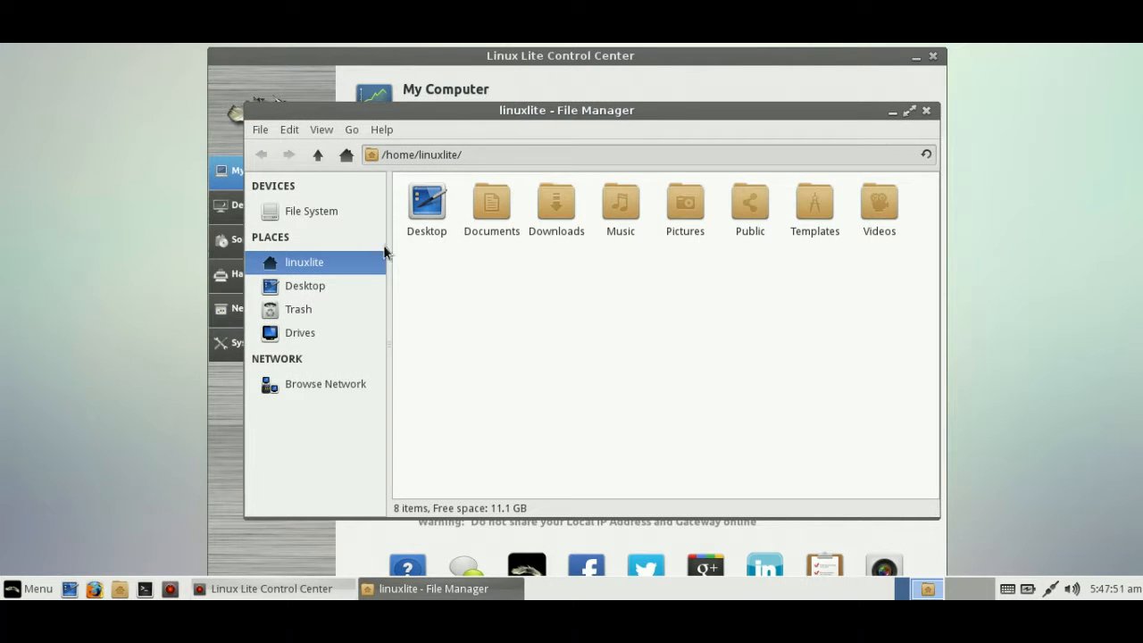
Step: Open the Desktop folder from the home folder, then close the file manager
click(426, 201)
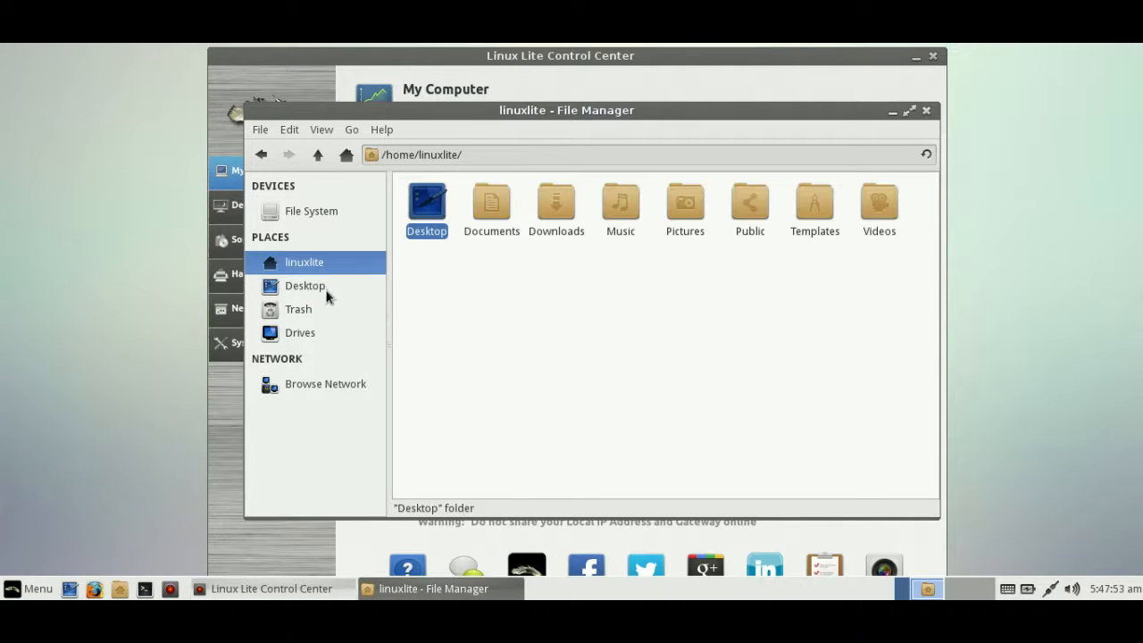
click(305, 286)
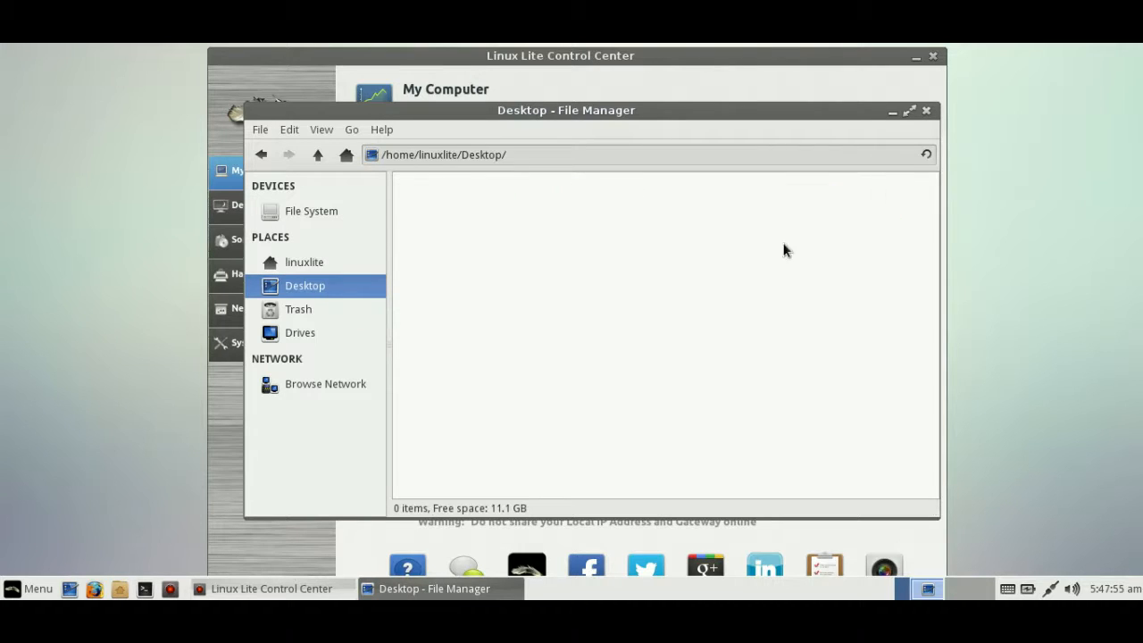
mouse_move(813, 148)
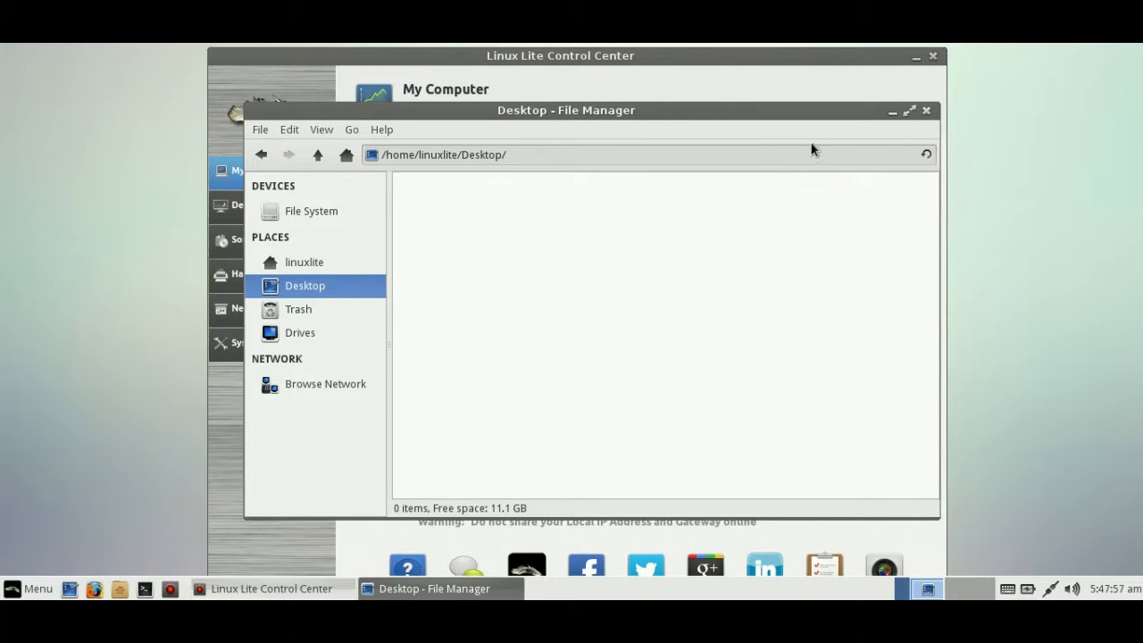
mouse_move(926, 111)
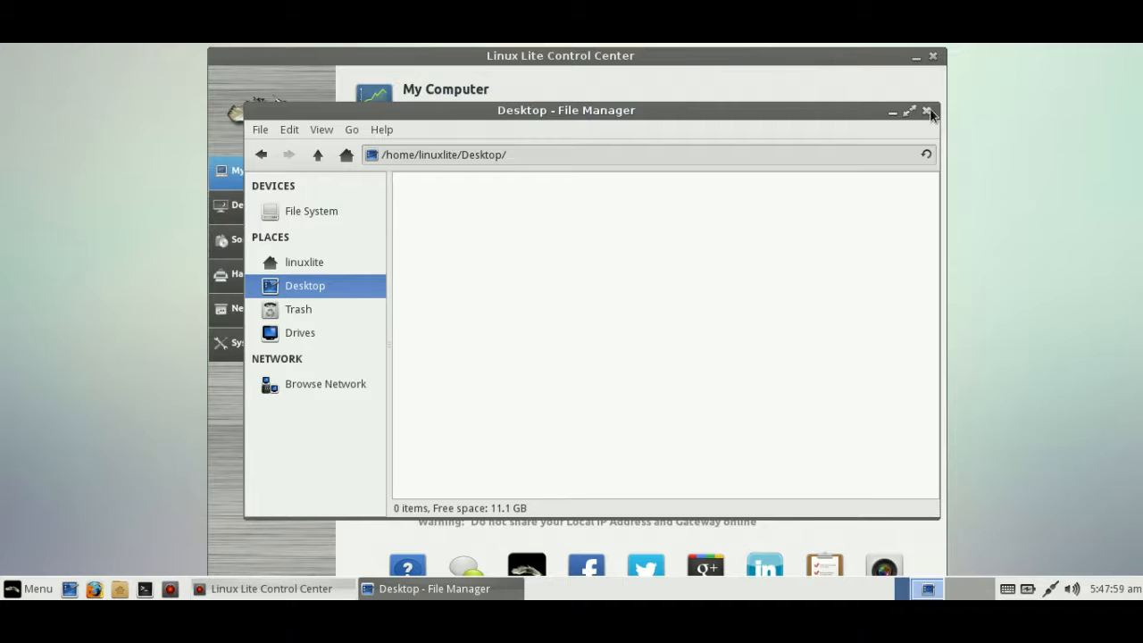
click(927, 111)
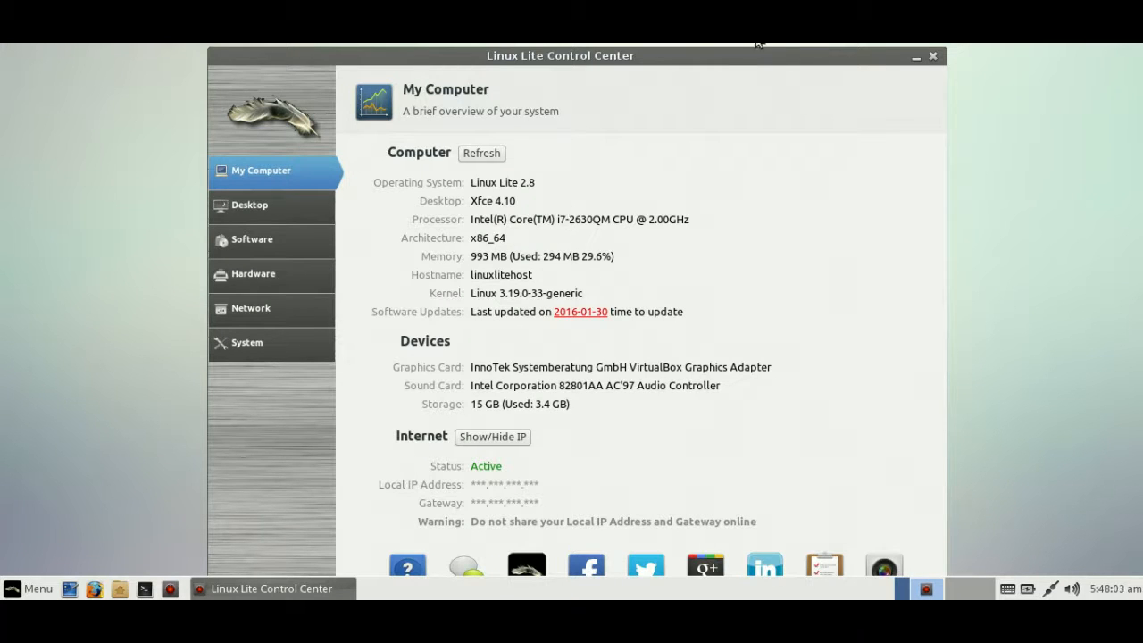
mouse_move(905, 103)
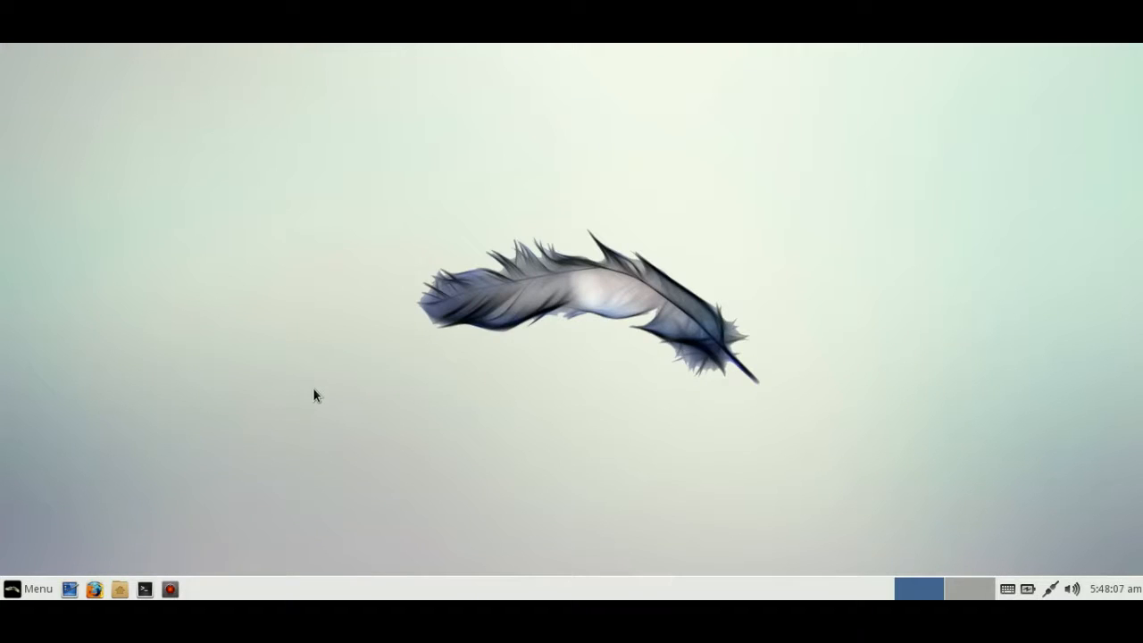
mouse_move(170, 590)
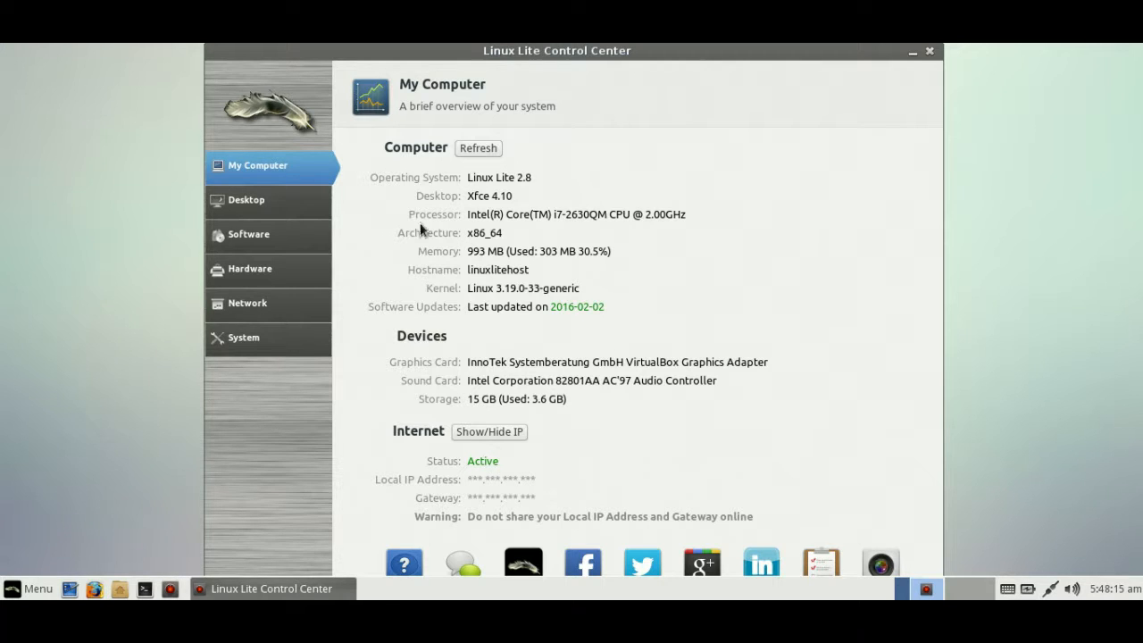
click(246, 200)
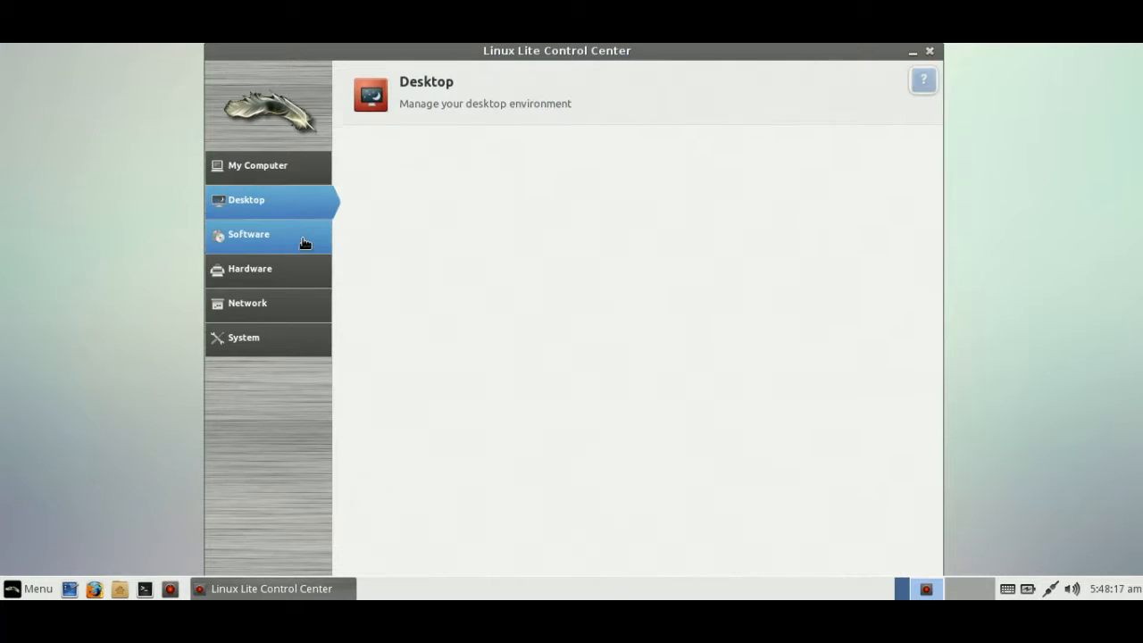
click(247, 302)
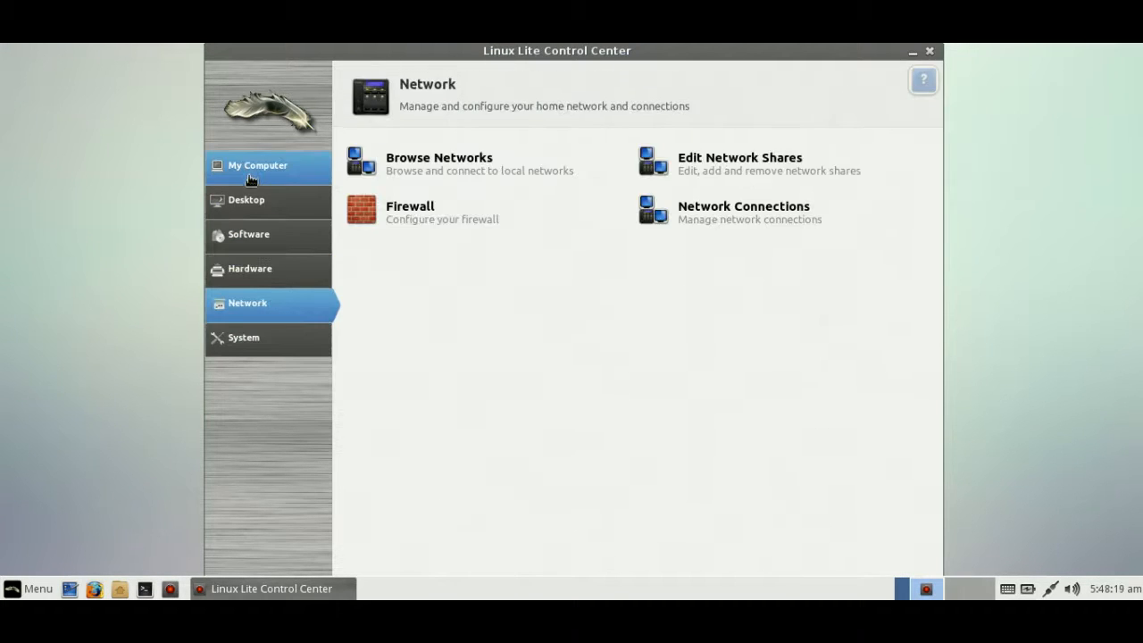
click(257, 165)
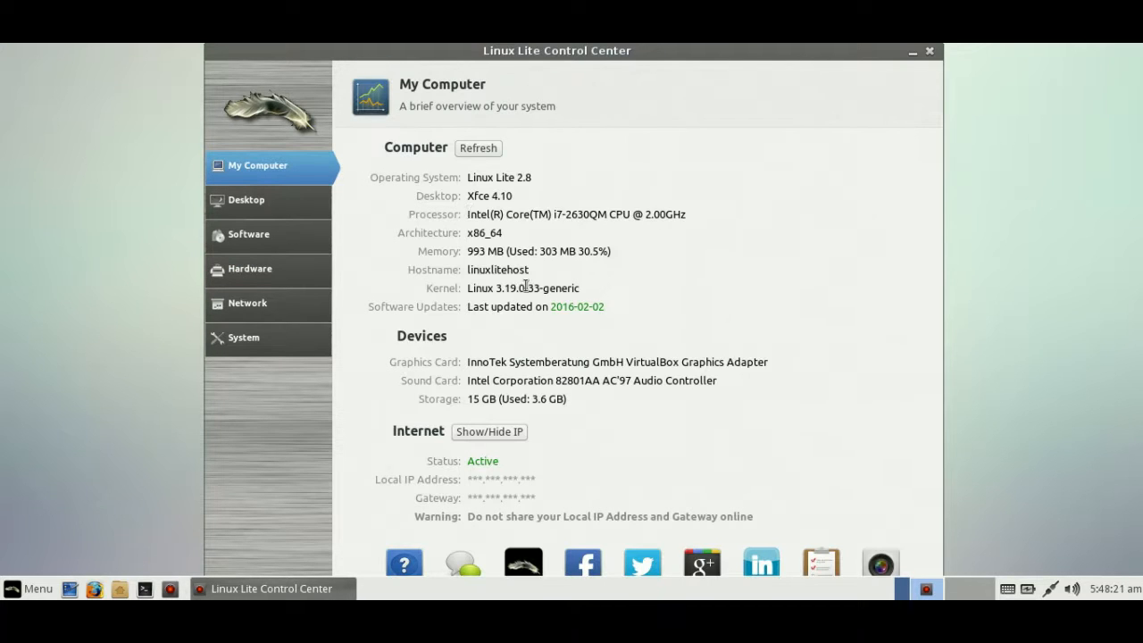
double_click(502, 288)
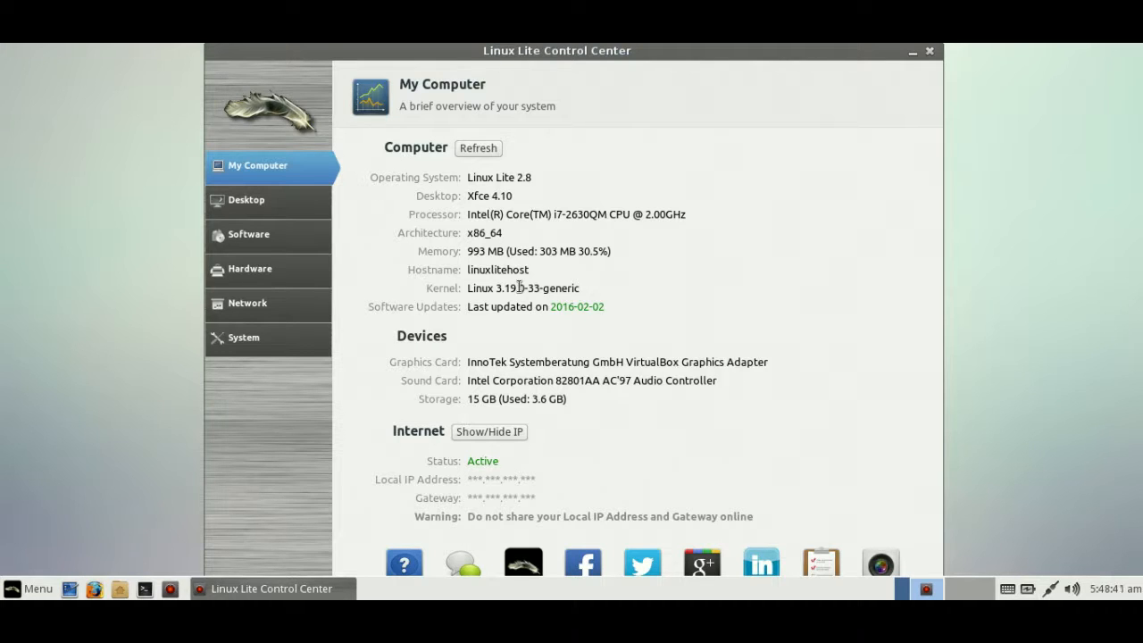
double_click(506, 288)
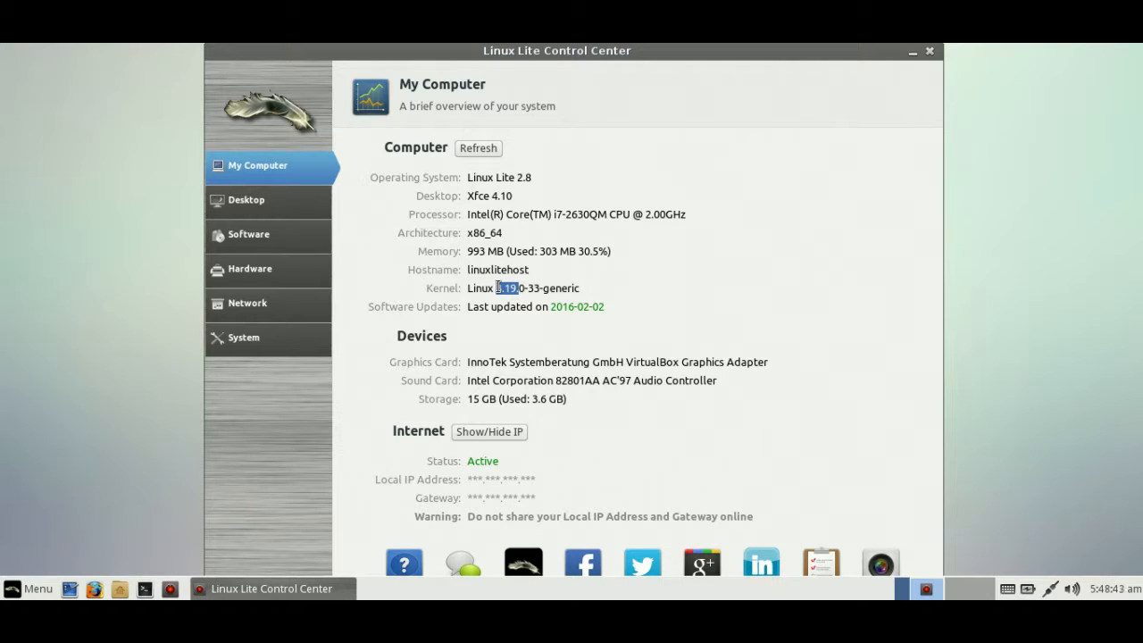
mouse_move(503, 302)
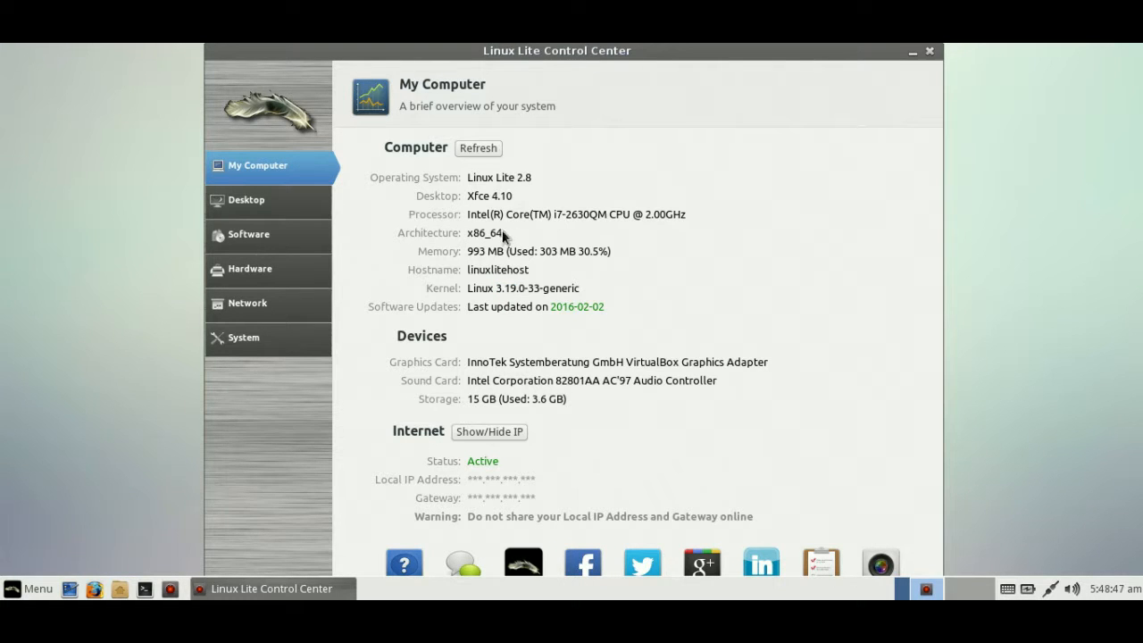
double_click(485, 233)
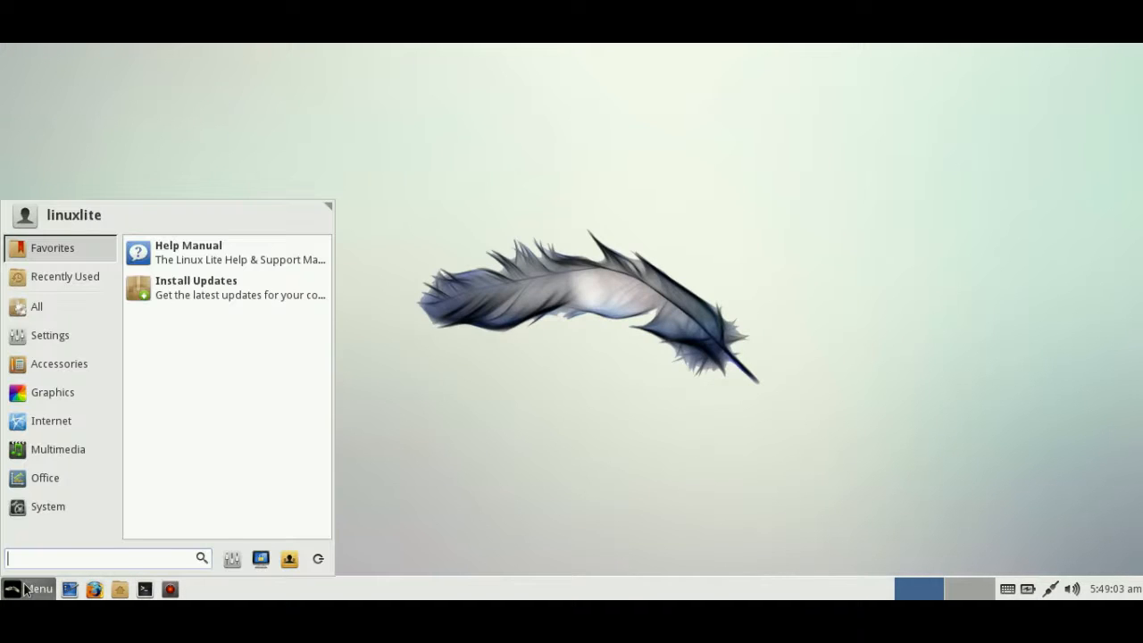
Step: Browse the All, Graphics and Multimedia categories, then open and close a blank LibreOffice Writer document
click(37, 306)
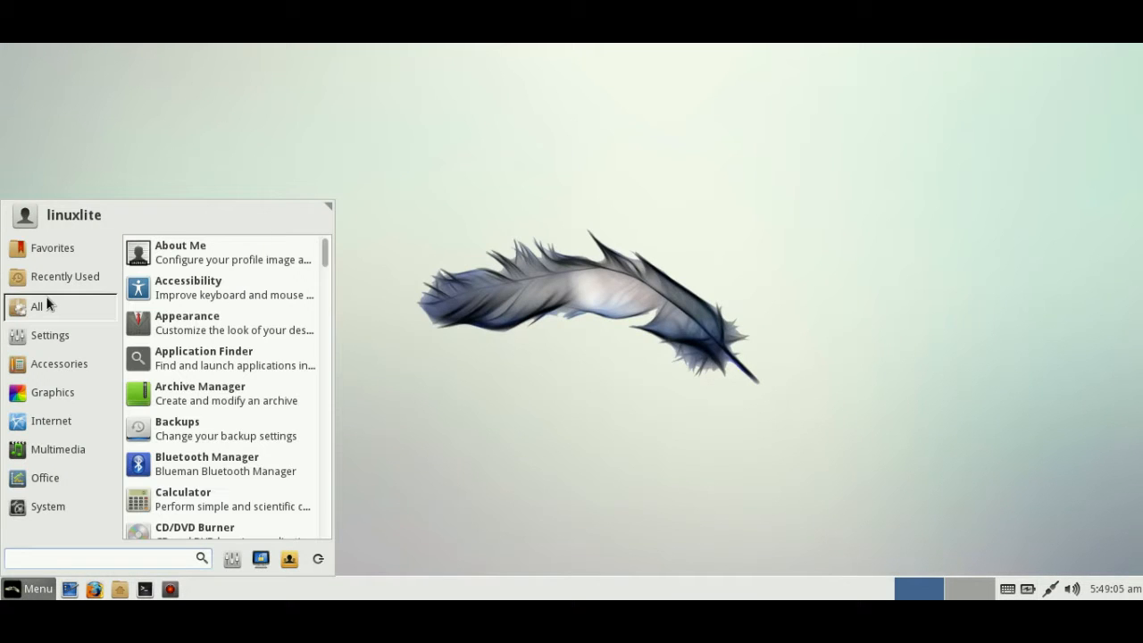
click(53, 392)
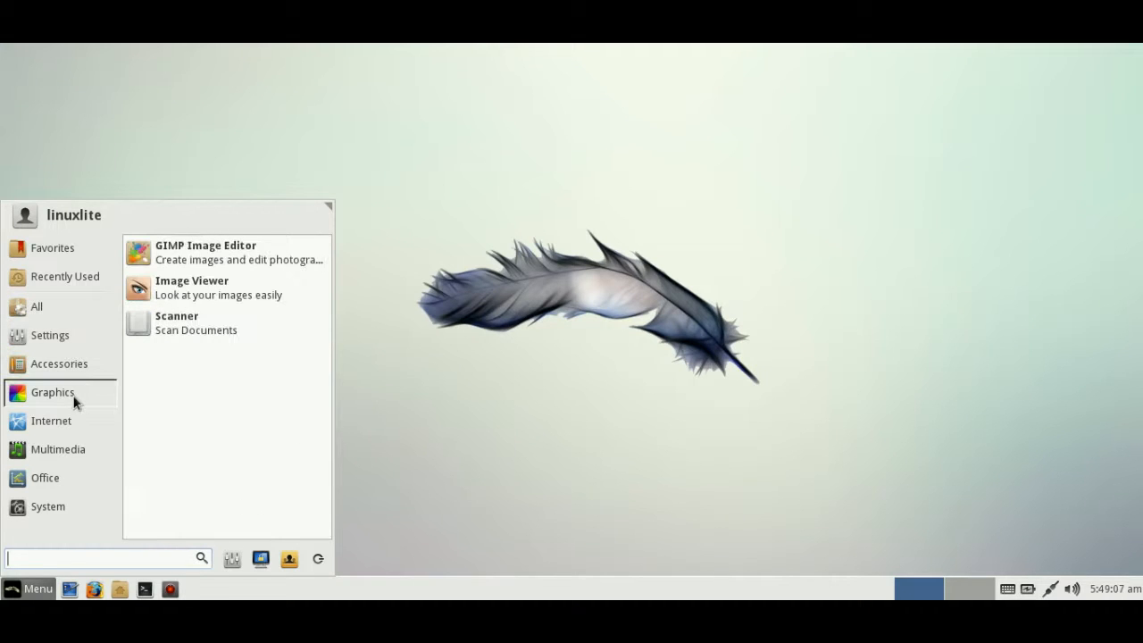
mouse_move(188, 251)
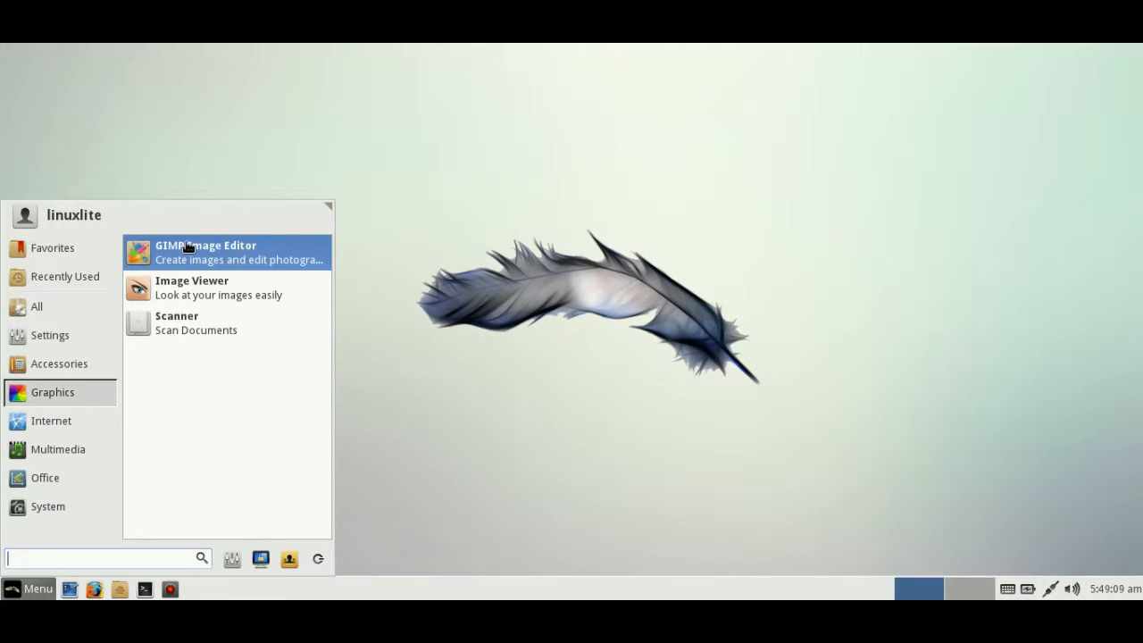
click(51, 420)
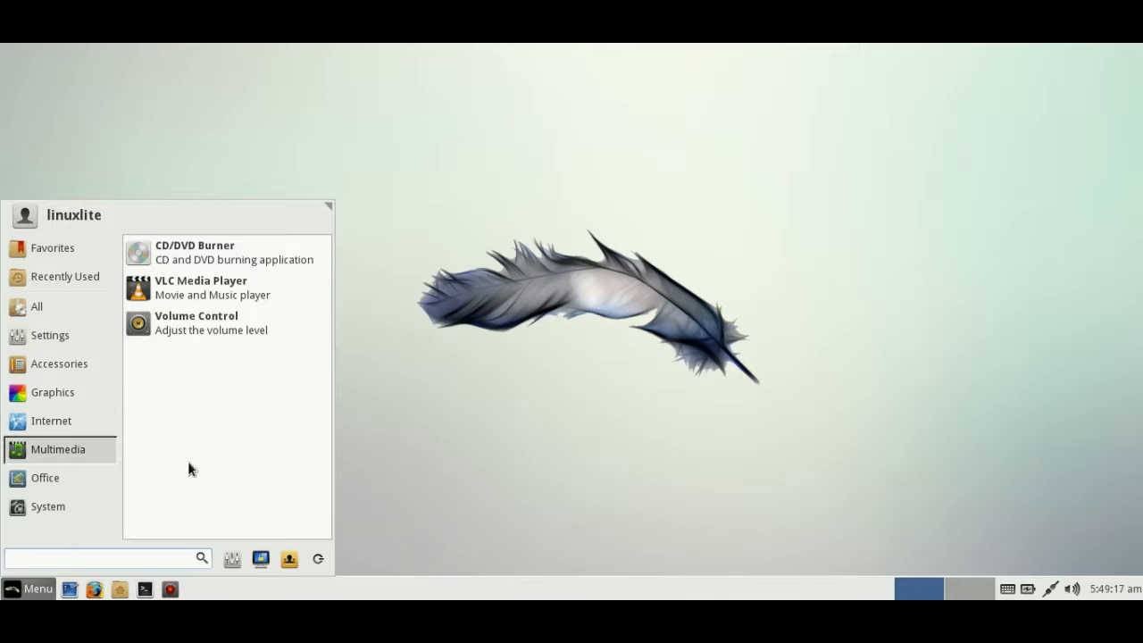
mouse_move(200, 288)
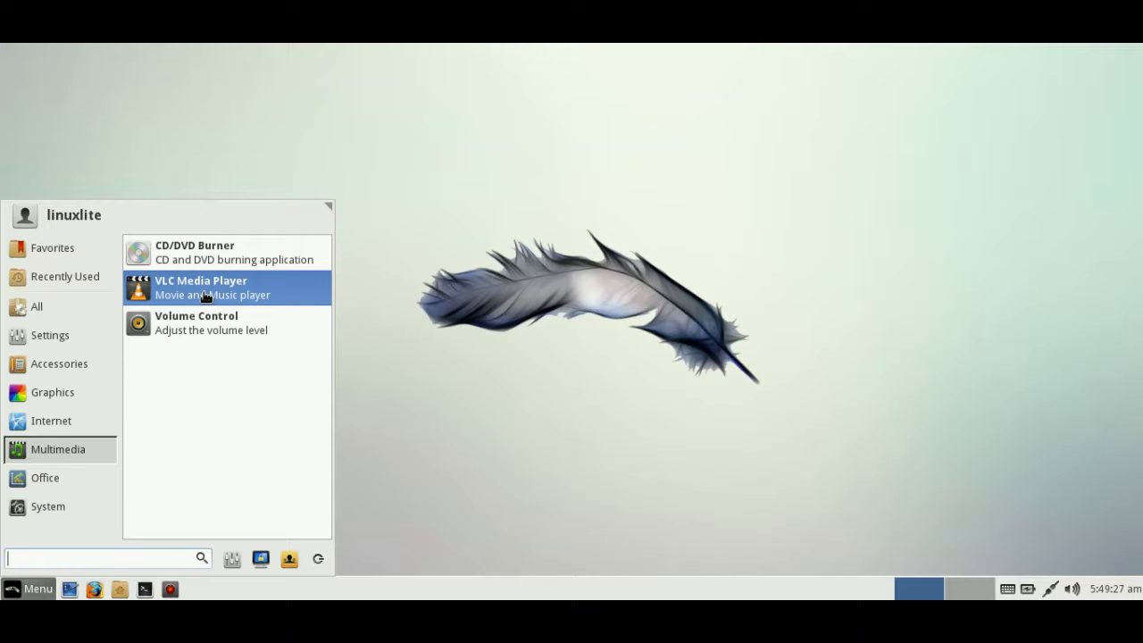
mouse_move(45, 478)
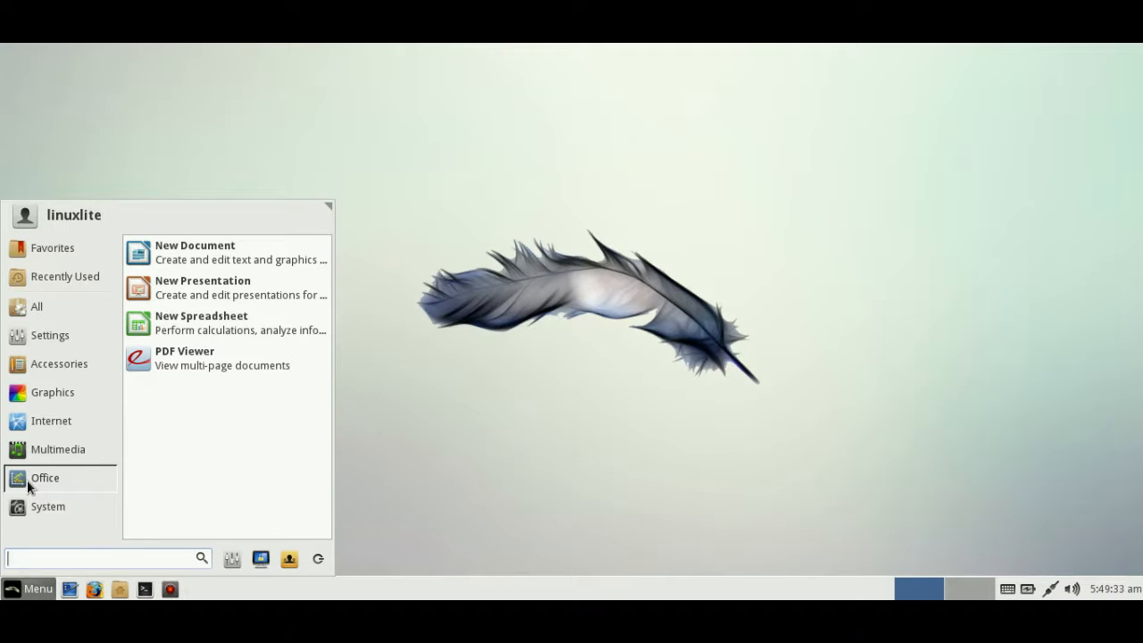
mouse_move(113, 483)
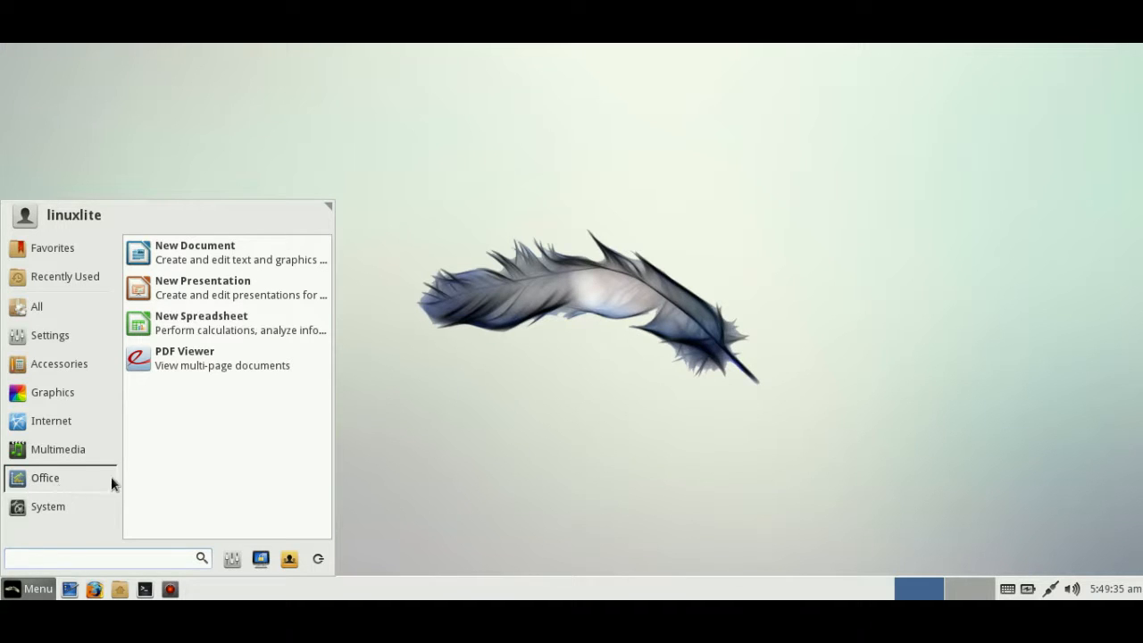
click(195, 252)
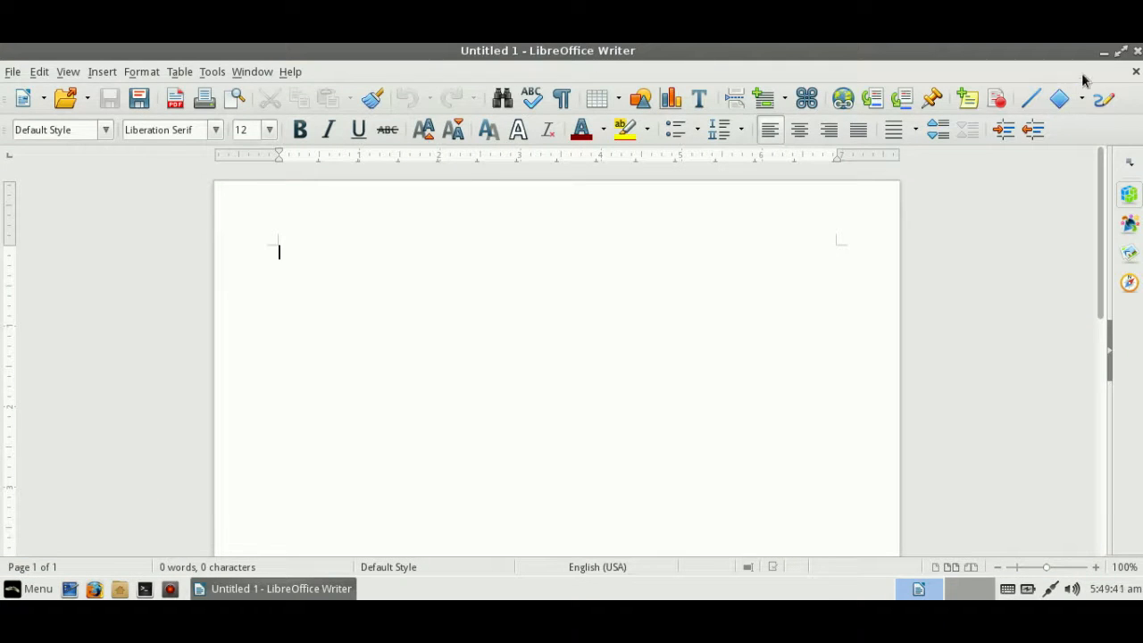
click(1105, 51)
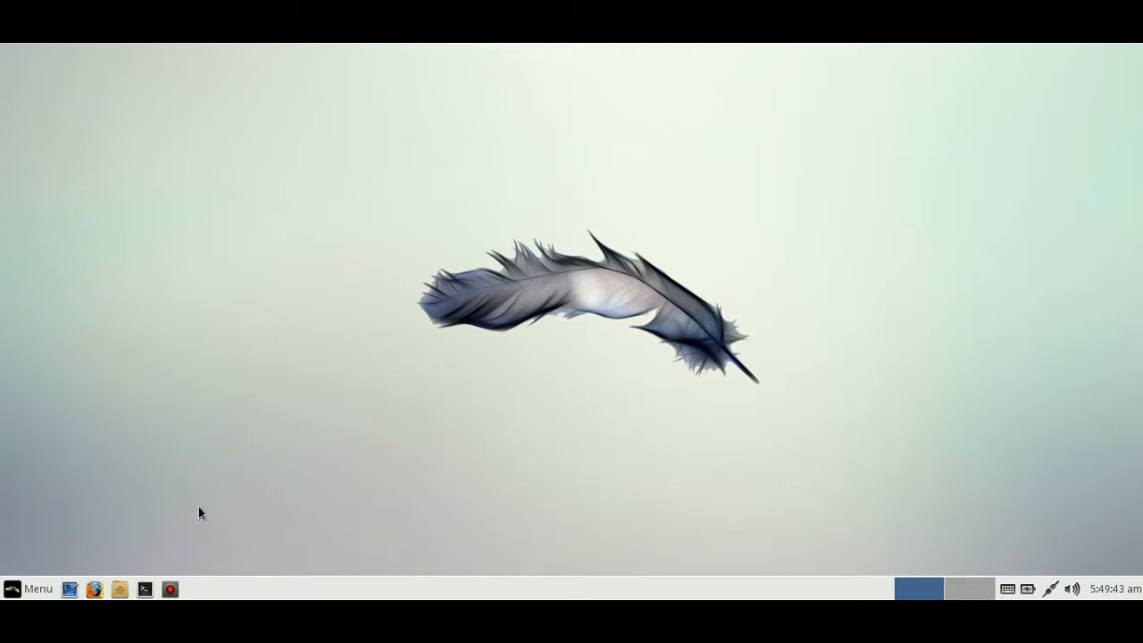
mouse_move(608, 426)
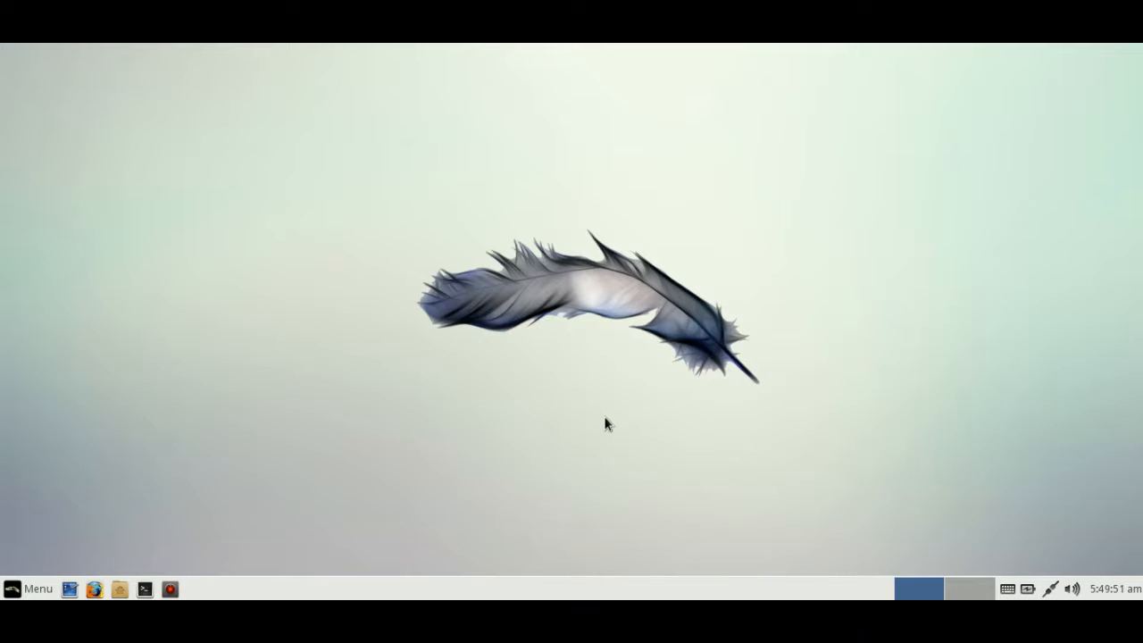
mouse_move(615, 411)
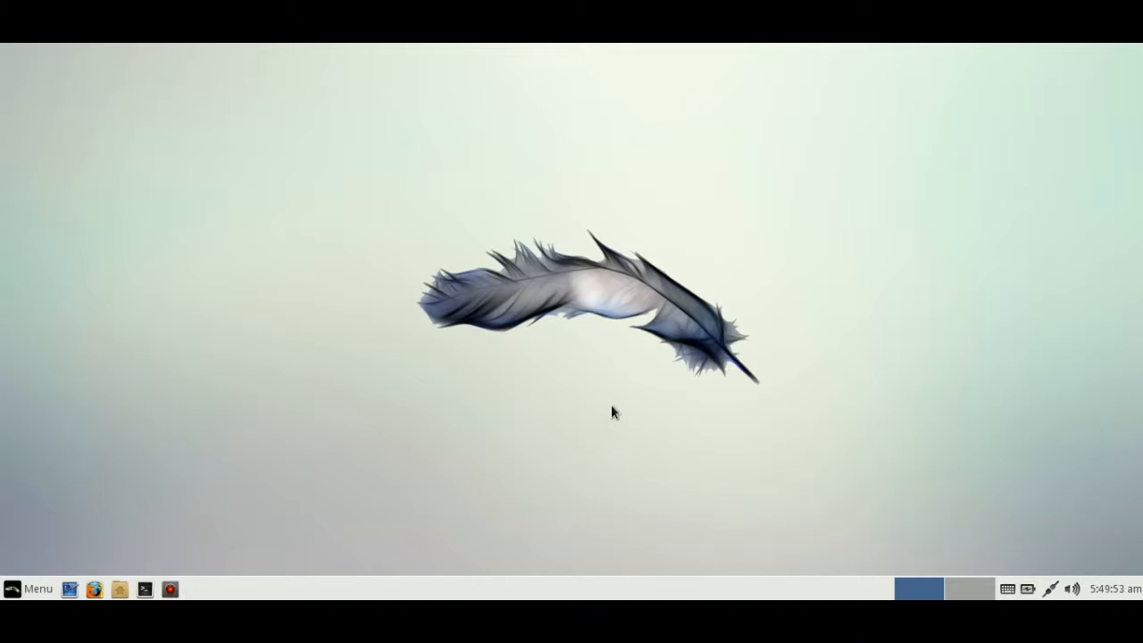
mouse_move(613, 403)
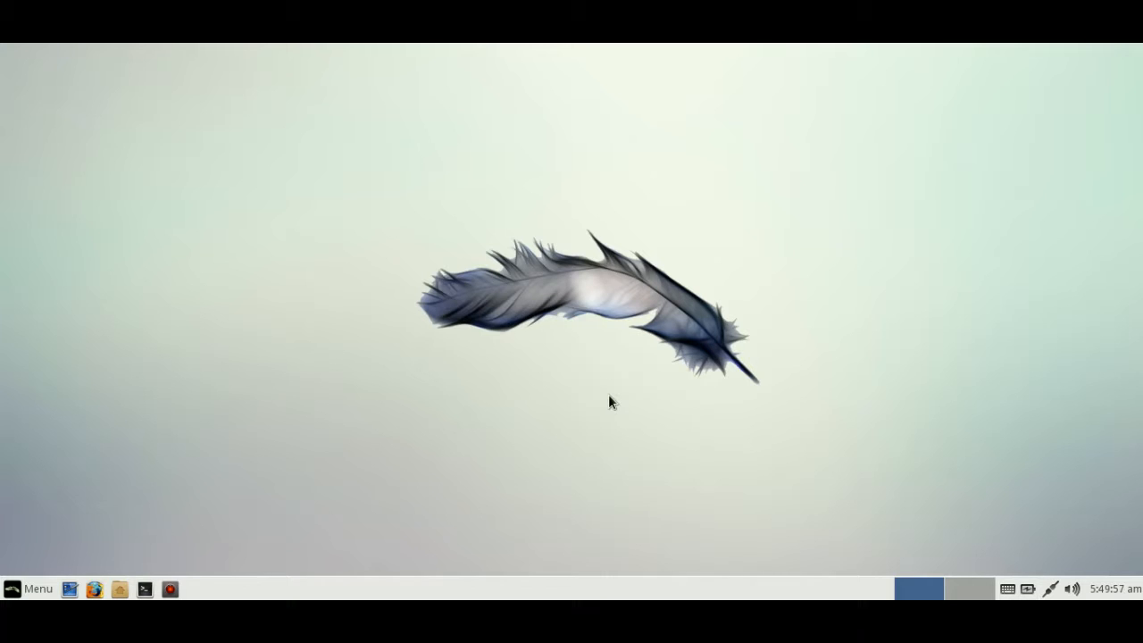
mouse_move(590, 374)
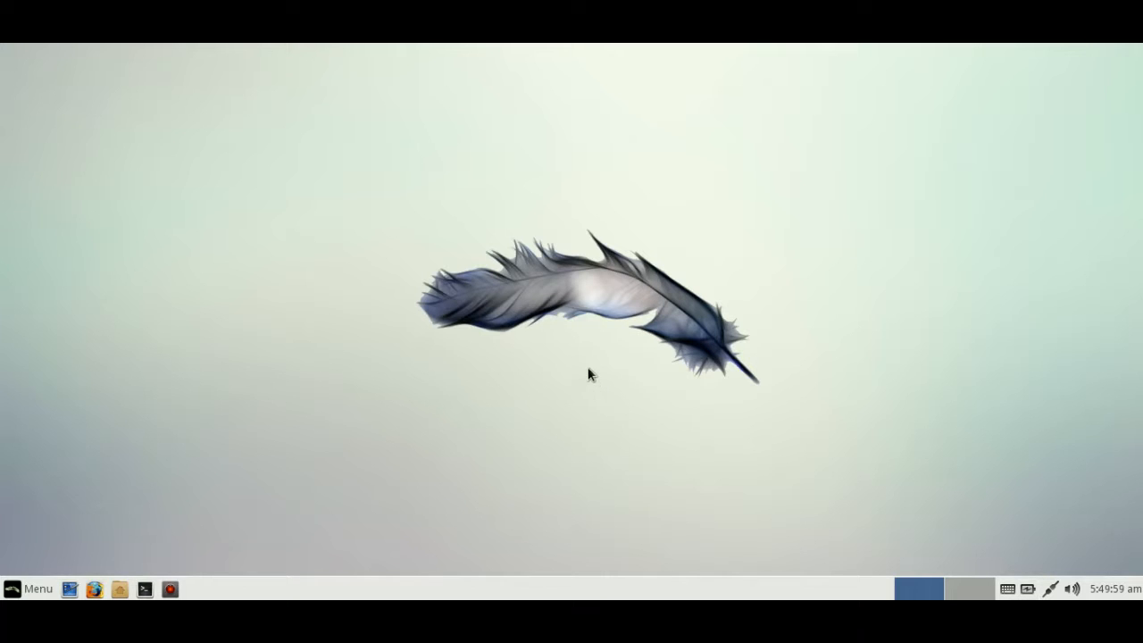
mouse_move(619, 300)
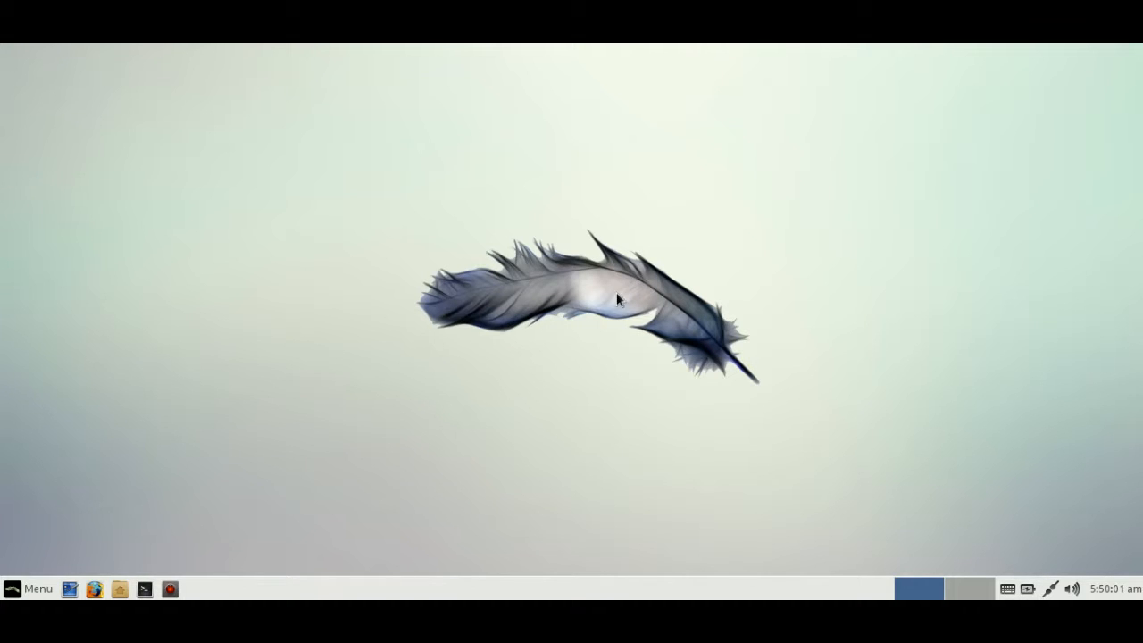
mouse_move(165, 251)
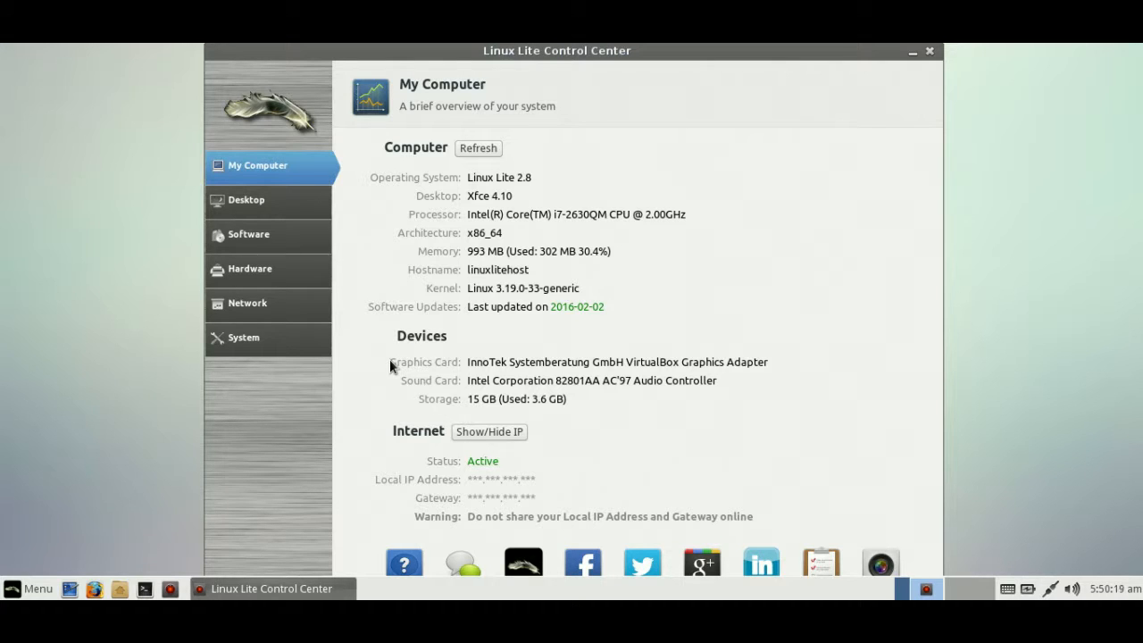
mouse_move(482, 282)
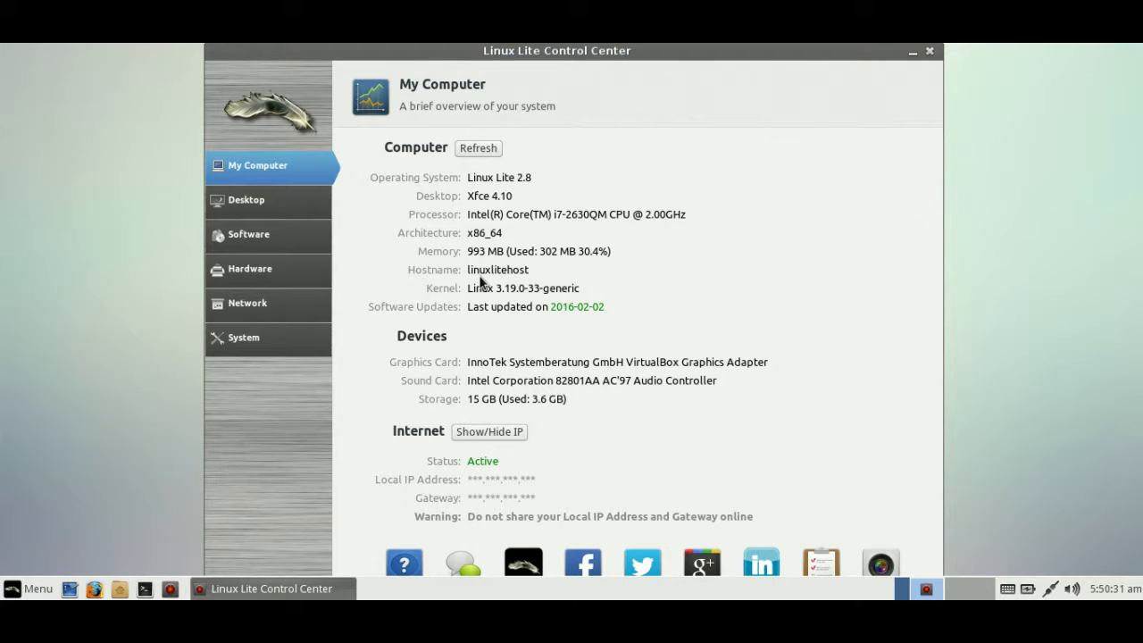
mouse_move(916, 100)
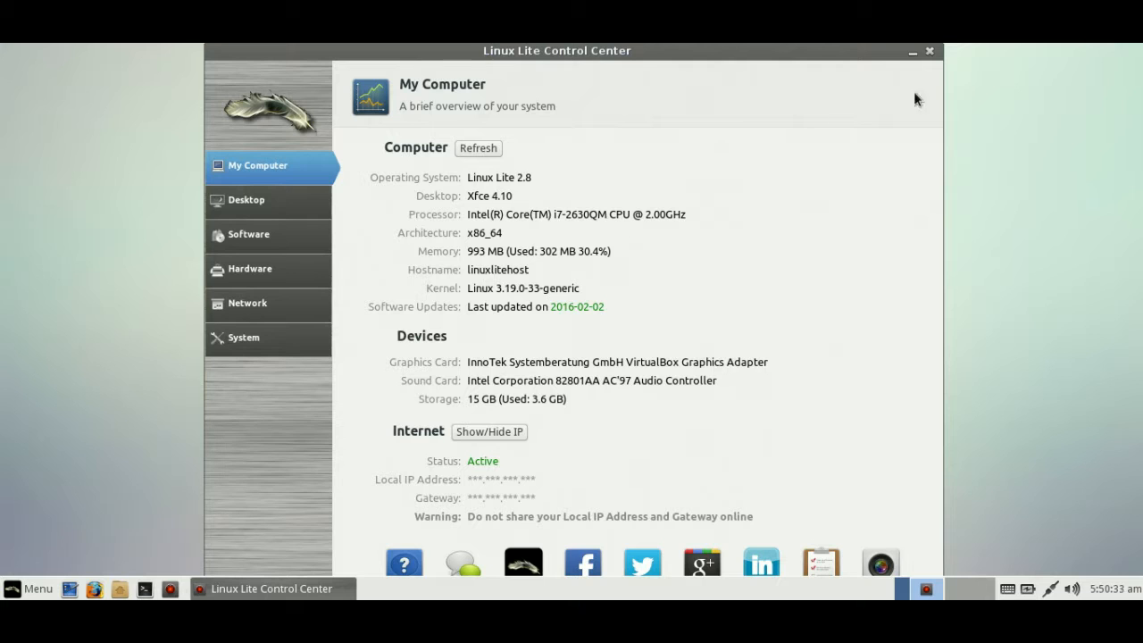
mouse_move(933, 63)
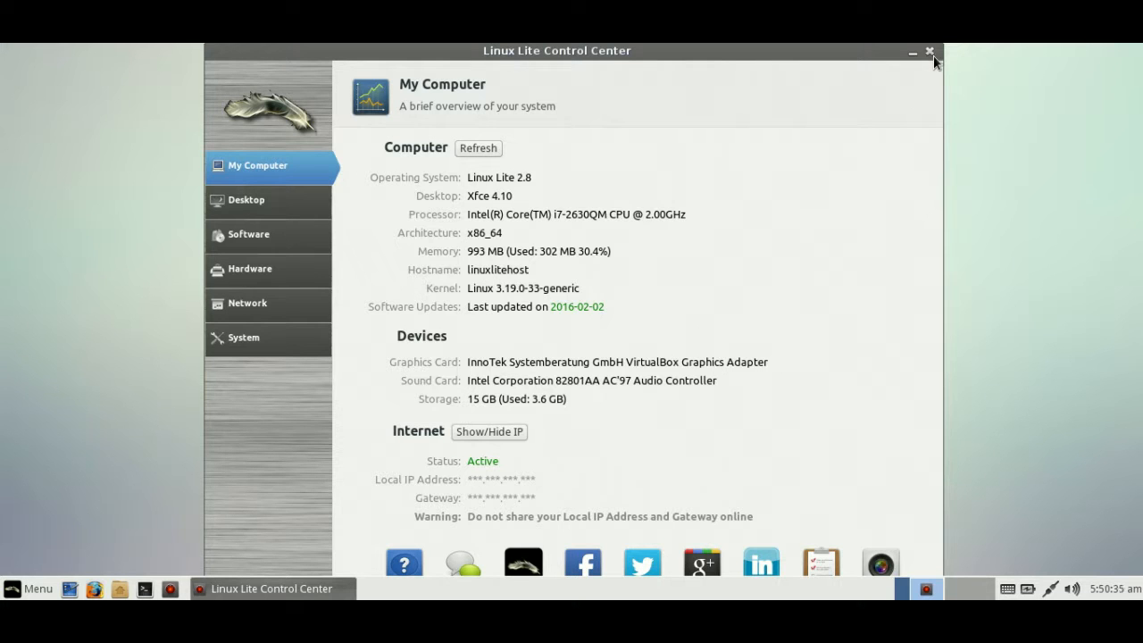